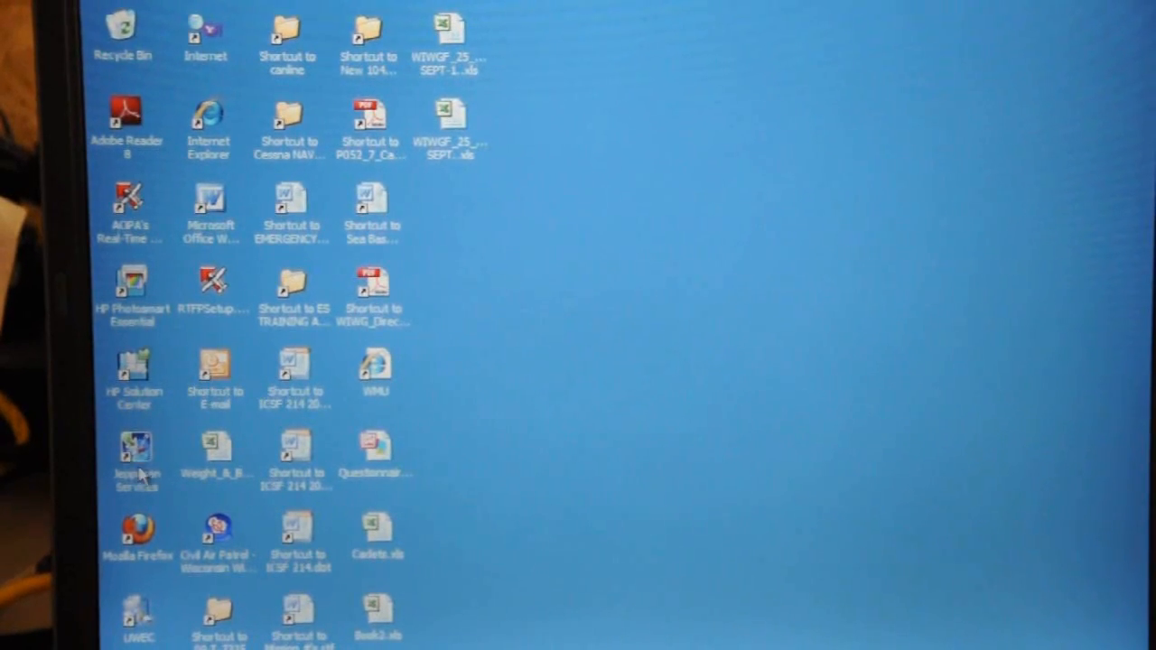
Launch Jeppesen Services Update Manager and sign in with the saved username and password
double_click(136, 451)
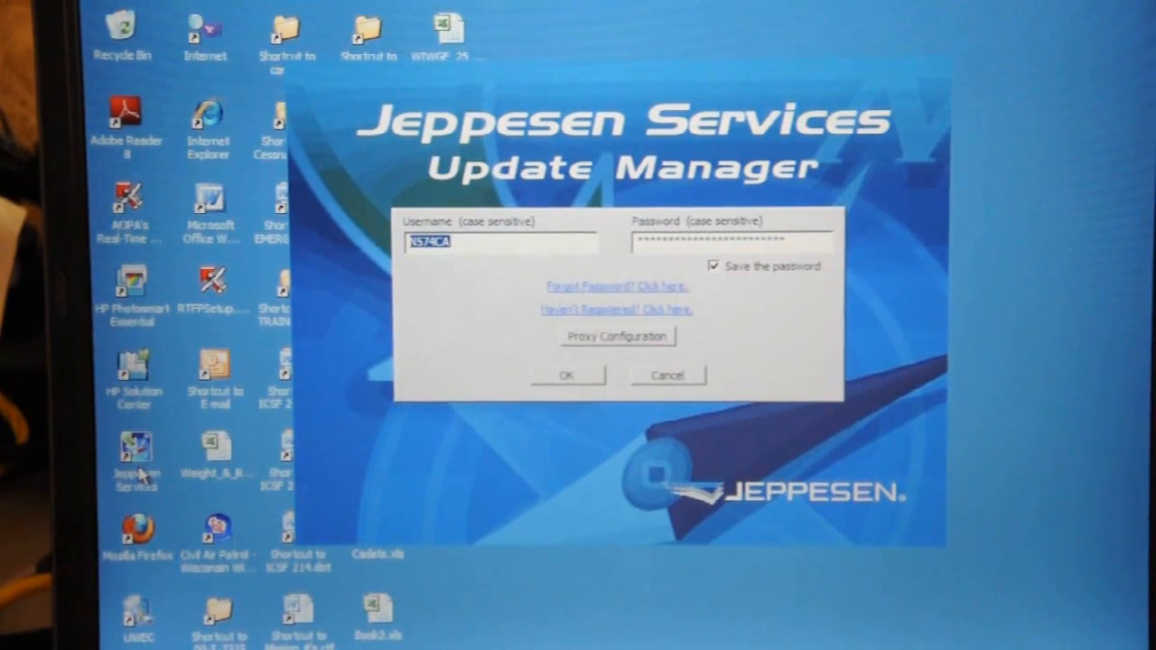
click(567, 374)
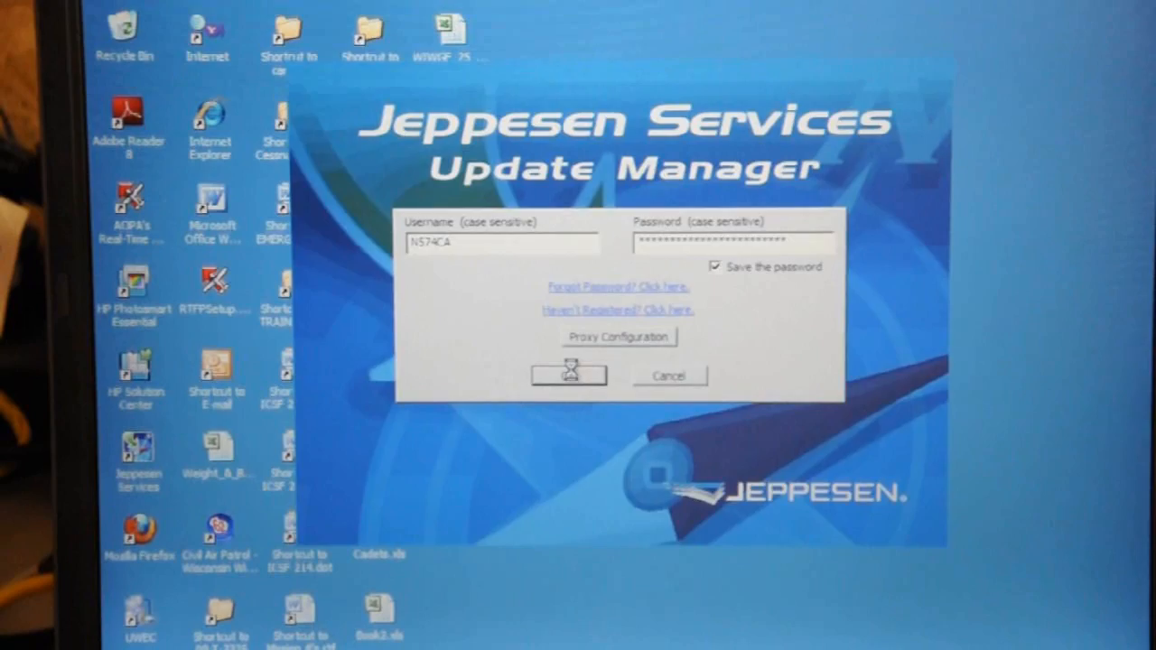
click(569, 375)
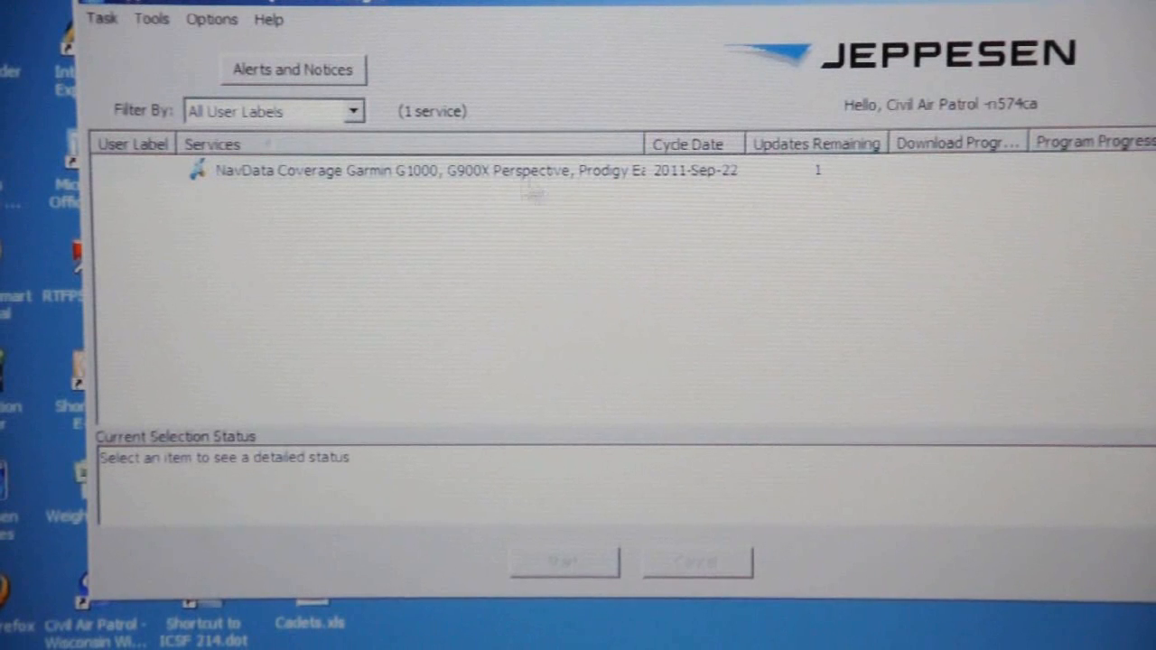
Start the NavData Garmin G1000 DGRM09 Cycle 1110 update onto Removable Disk (G:)
click(406, 171)
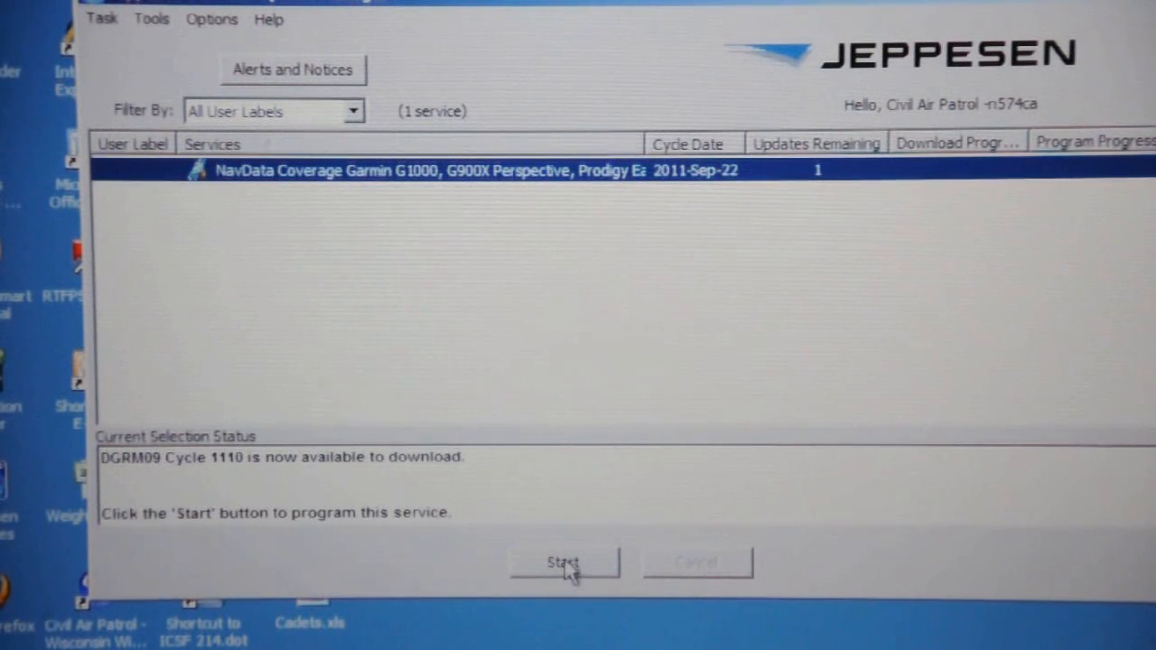
click(565, 562)
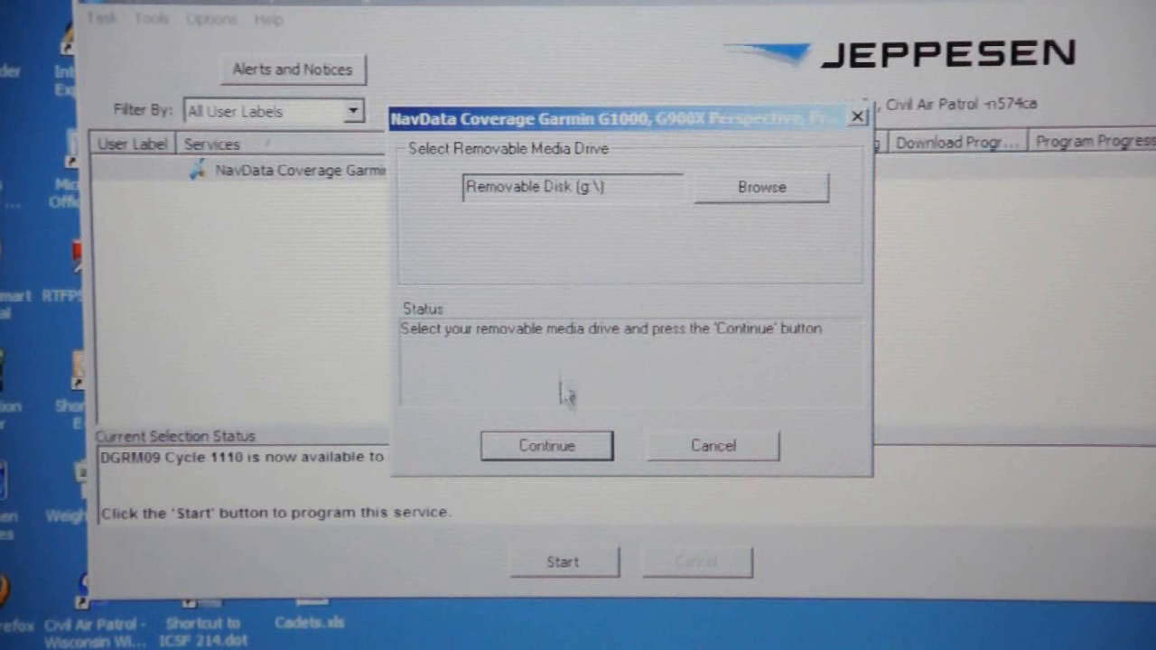
click(546, 446)
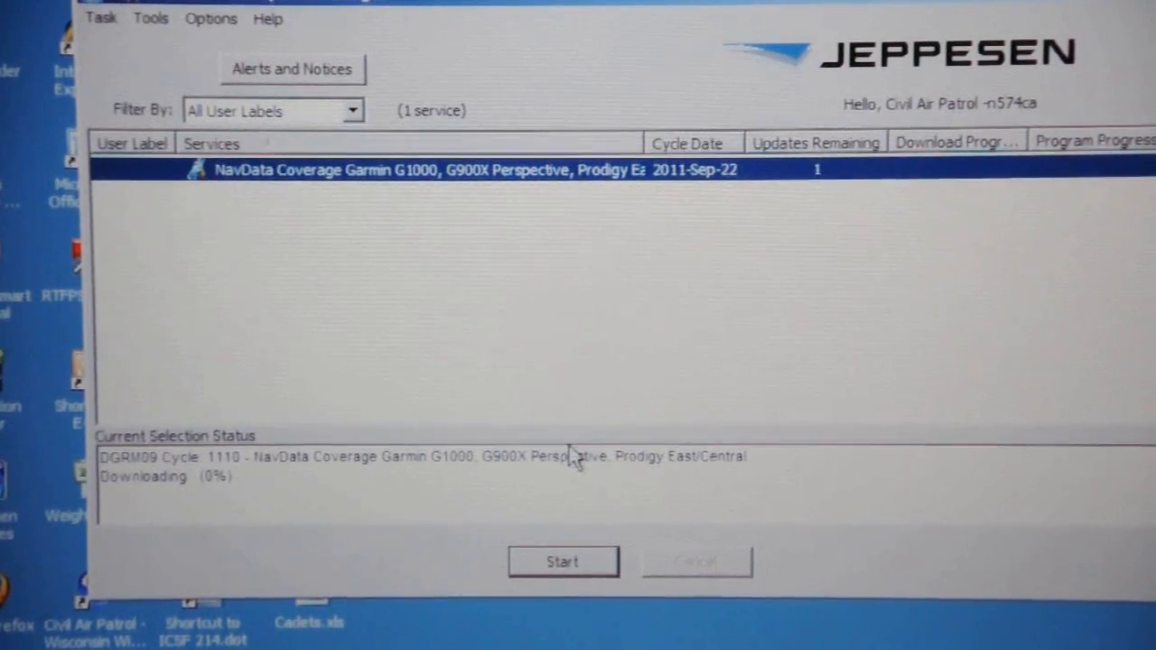
Wait while Cycle 1110 downloads and programs to 100% until success is reported
click(563, 561)
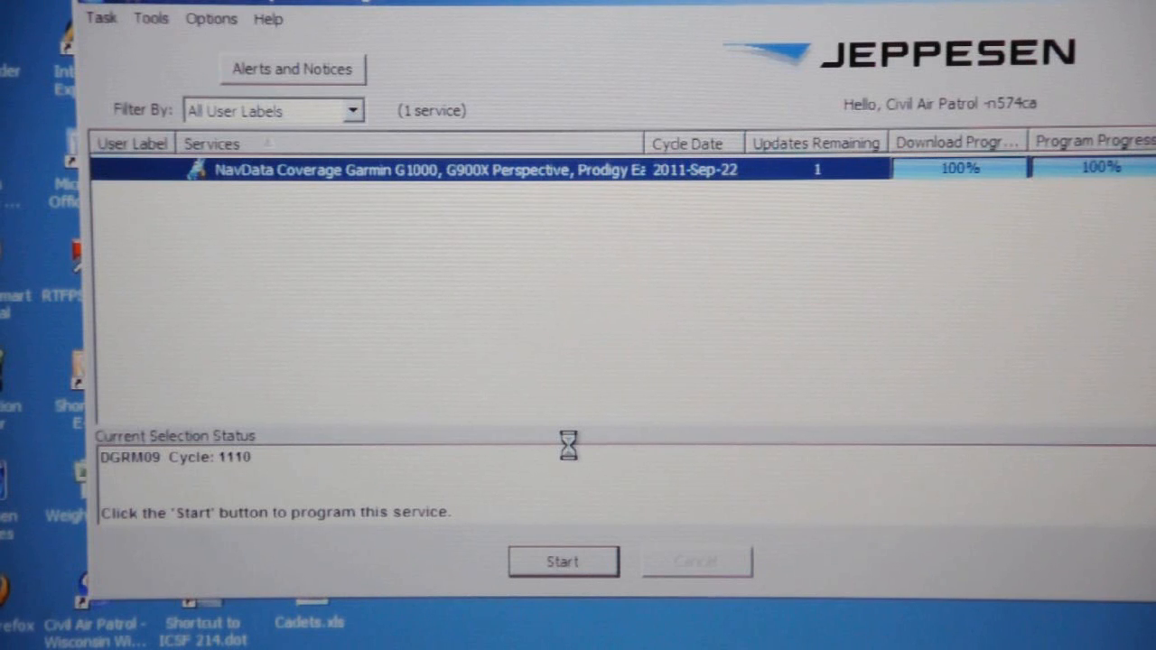
click(562, 561)
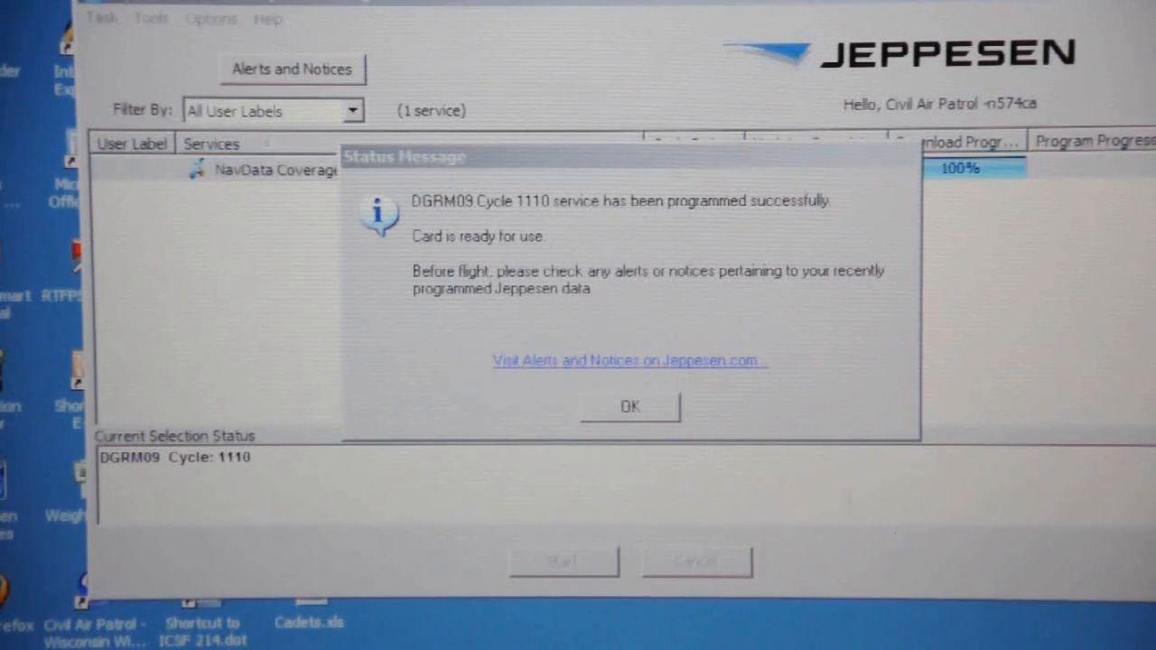
Dismiss the success message, close the updater, and bring up Safely Remove Hardware for drives F: and G:
click(630, 405)
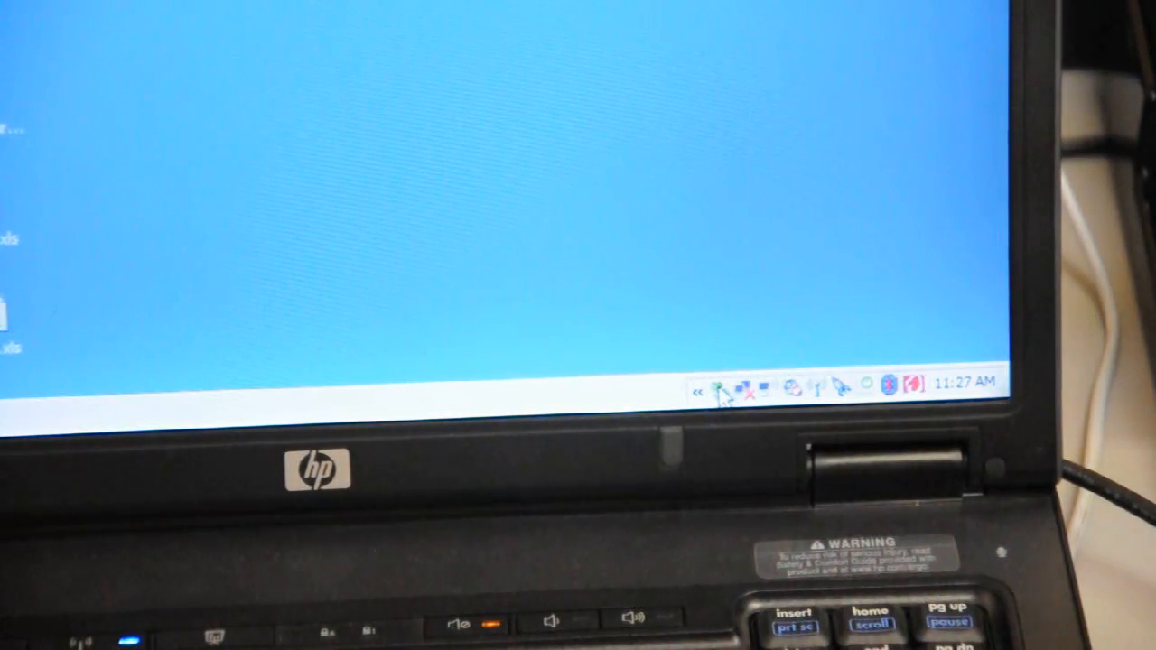
click(723, 386)
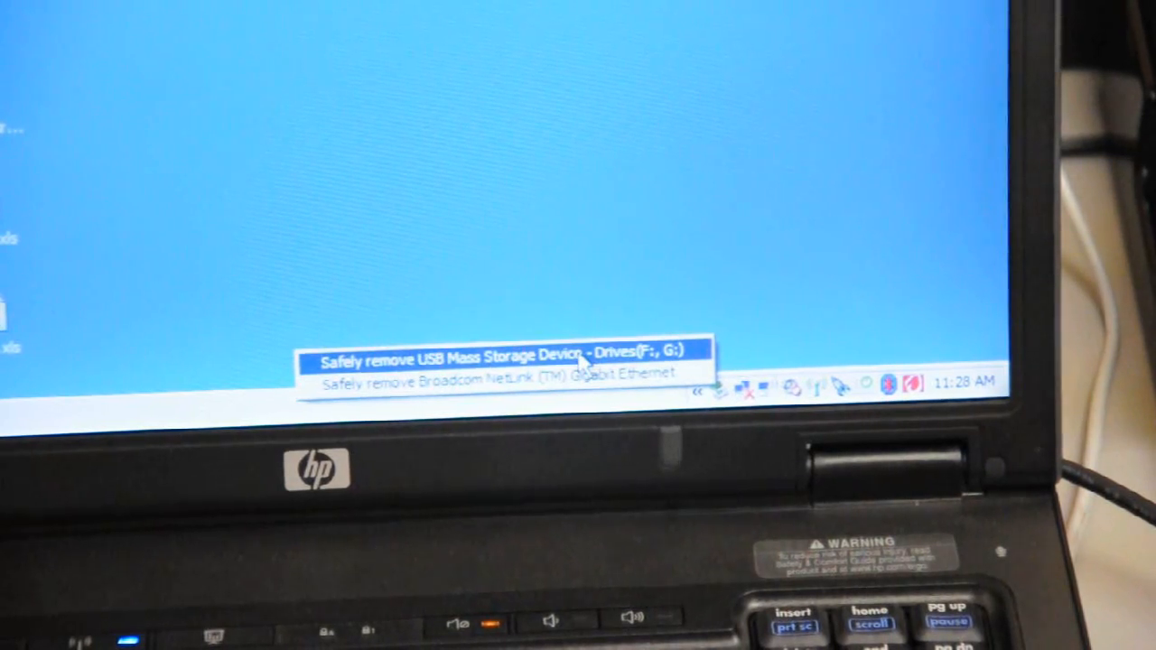